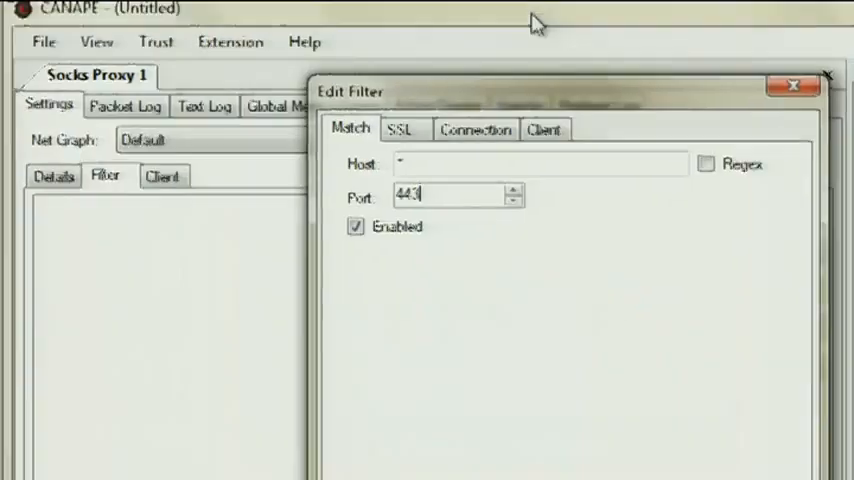
On the port 443 filter's SSL tab, keep SSL enabled and choose Specify certificate mode
{"action": "left_click", "coordinate": [399, 129]}
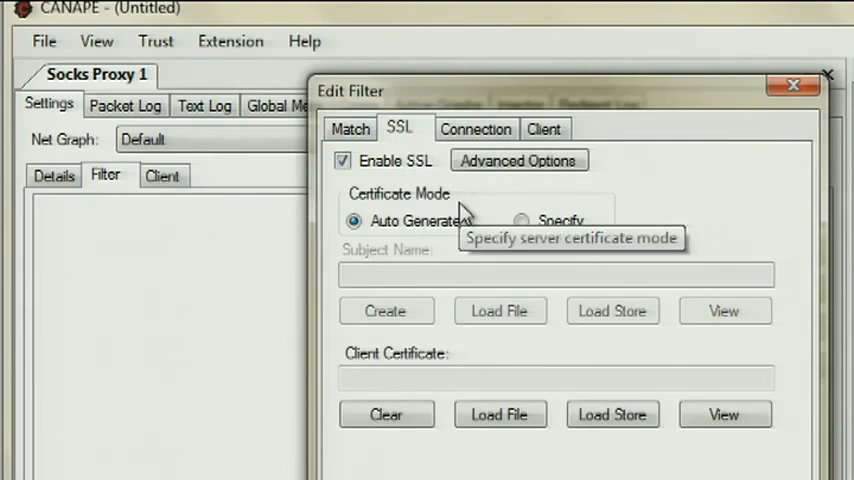
{"action": "mouse_move", "coordinate": [530, 235]}
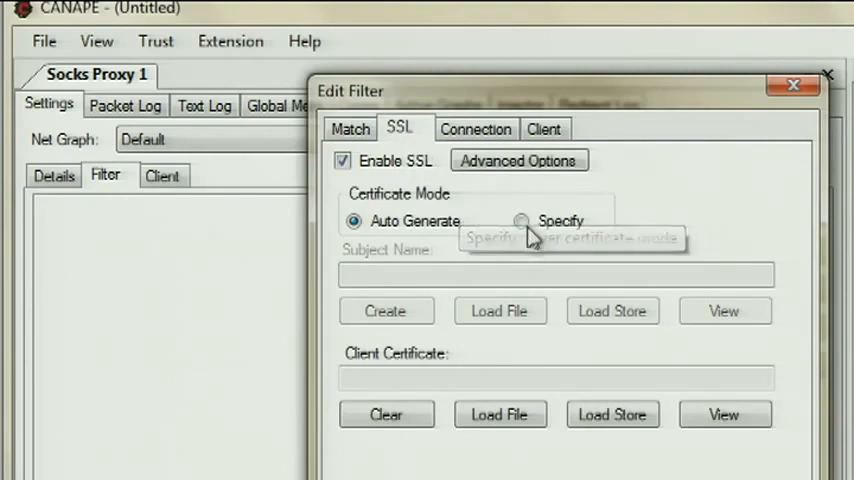
{"action": "left_click", "coordinate": [521, 221]}
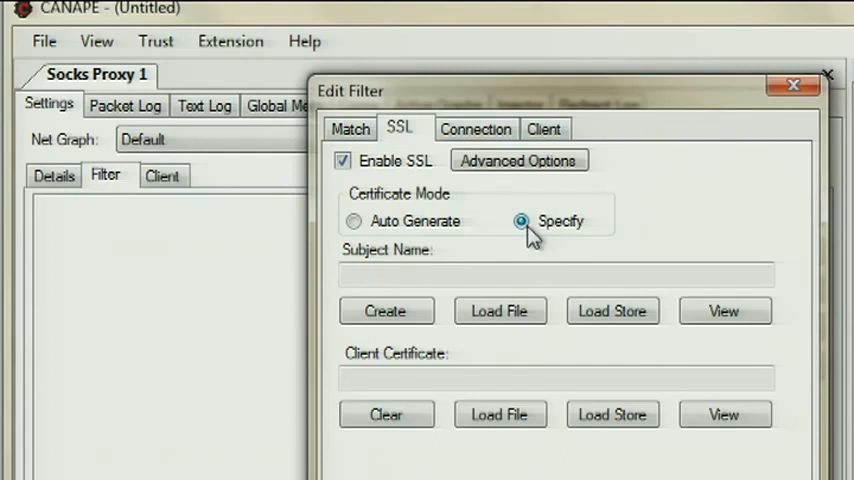
{"action": "left_click", "coordinate": [500, 310]}
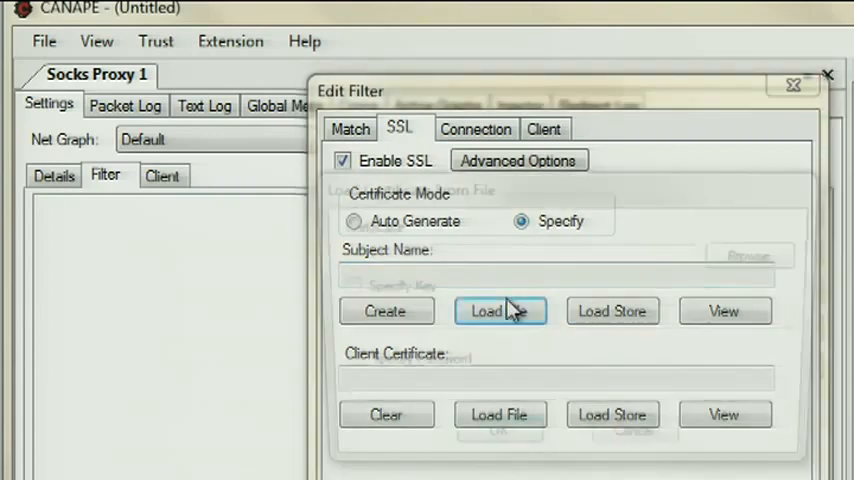
Load the ESX server certificate file so the subject name shows VMware details
{"action": "left_click", "coordinate": [500, 311]}
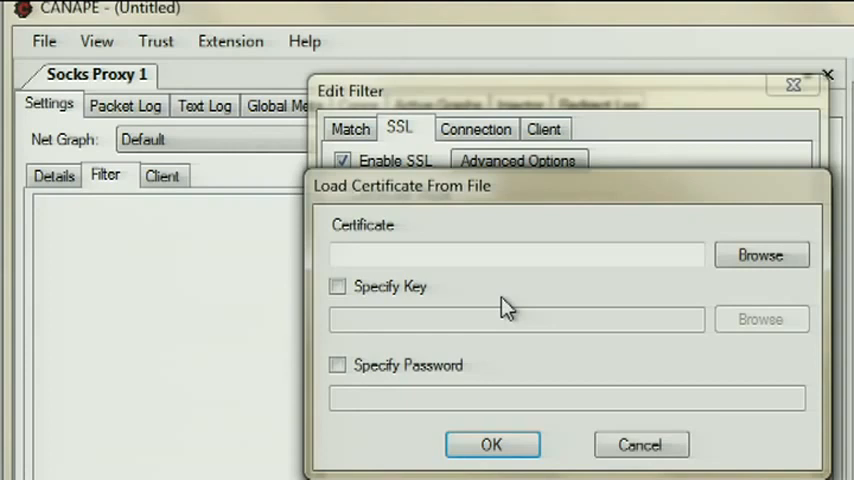
{"action": "left_click", "coordinate": [760, 255]}
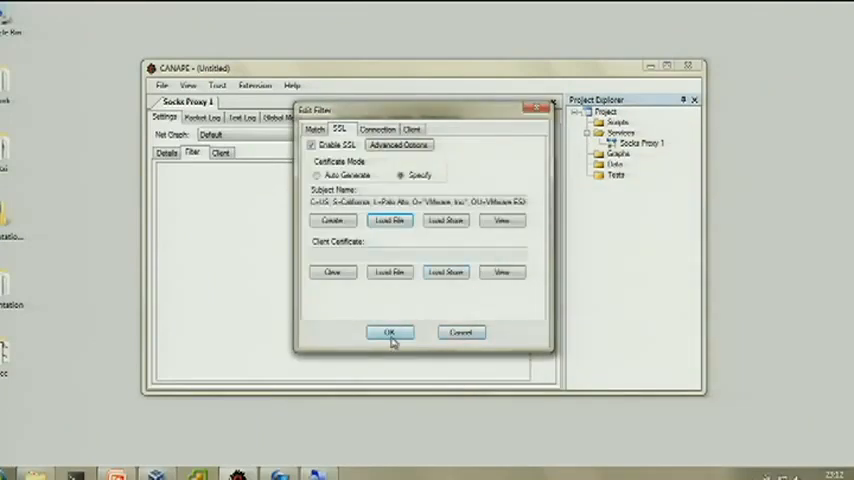
Save the filter's certificate settings and attempt to log in to the ESX host
{"action": "left_click", "coordinate": [389, 331]}
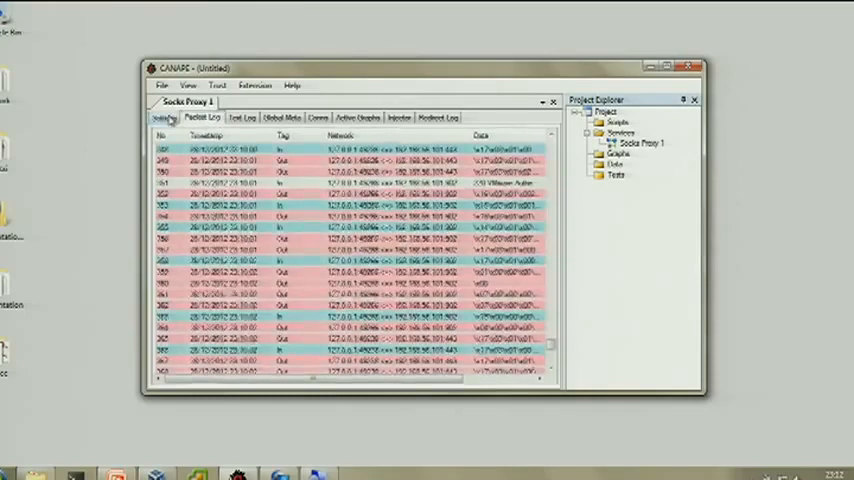
{"action": "left_click", "coordinate": [350, 193]}
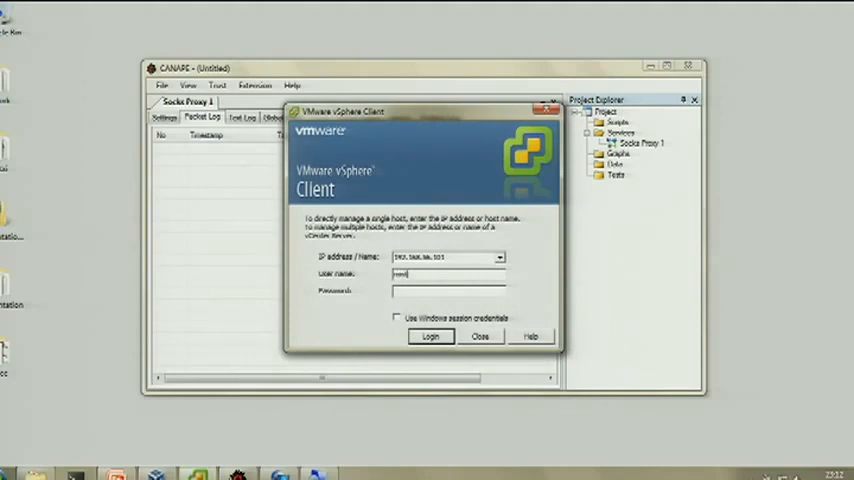
{"action": "left_click", "coordinate": [430, 336]}
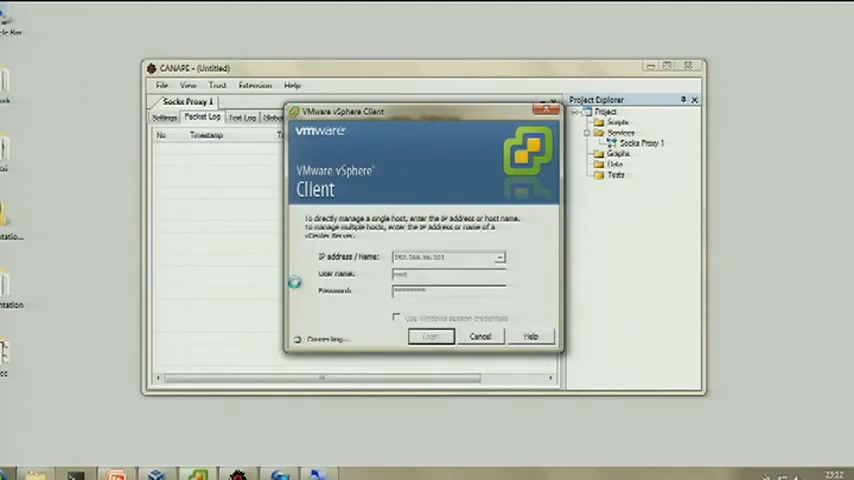
{"action": "left_click", "coordinate": [431, 336]}
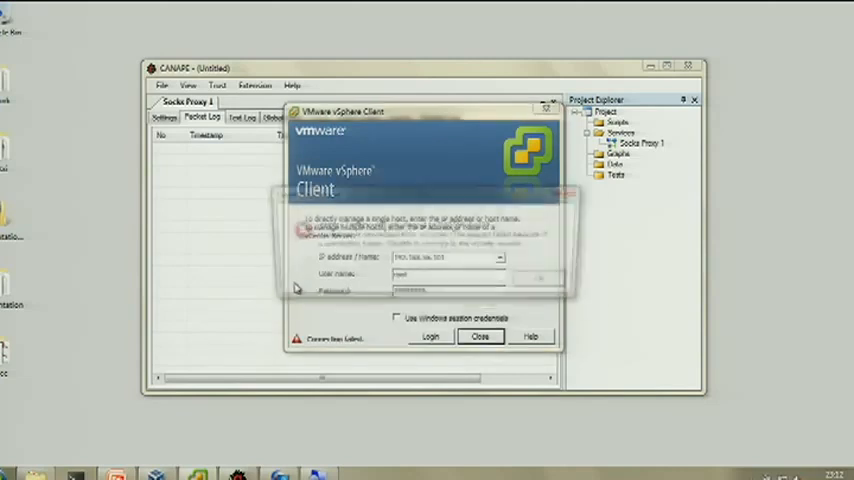
{"action": "left_click", "coordinate": [429, 336]}
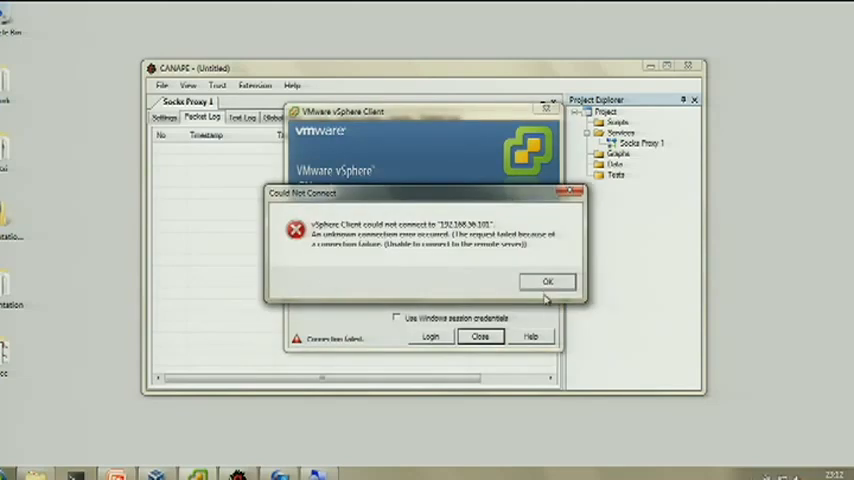
Dismiss the Could Not Connect error and log in to the ESX host again
{"action": "left_click", "coordinate": [547, 281]}
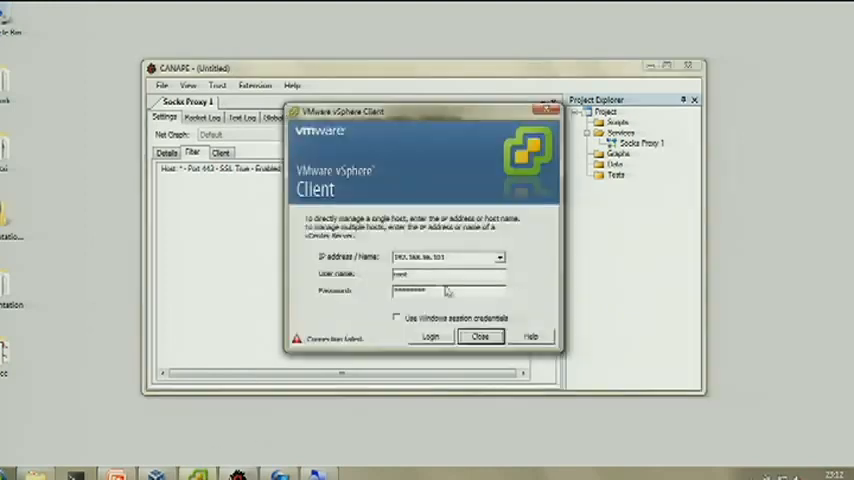
{"action": "left_click", "coordinate": [428, 336]}
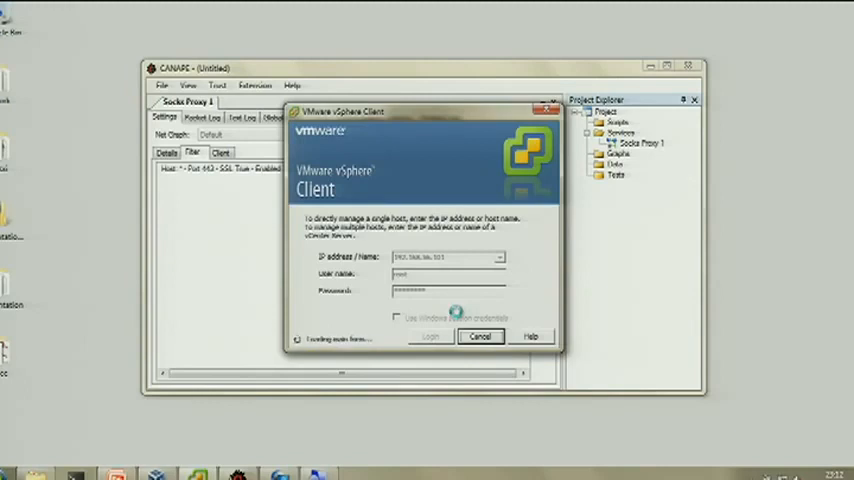
{"action": "left_click", "coordinate": [428, 336]}
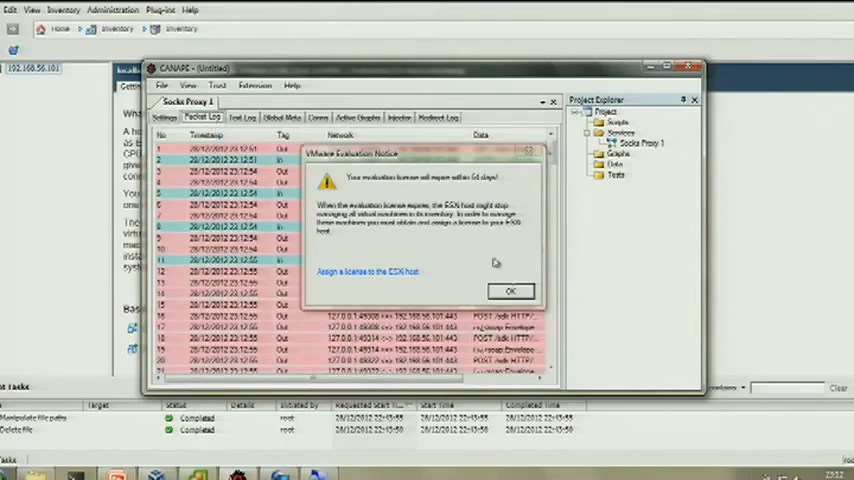
Dismiss the VMware evaluation notice and inspect the first decrypted entry in the Packet Log
{"action": "left_click", "coordinate": [510, 291]}
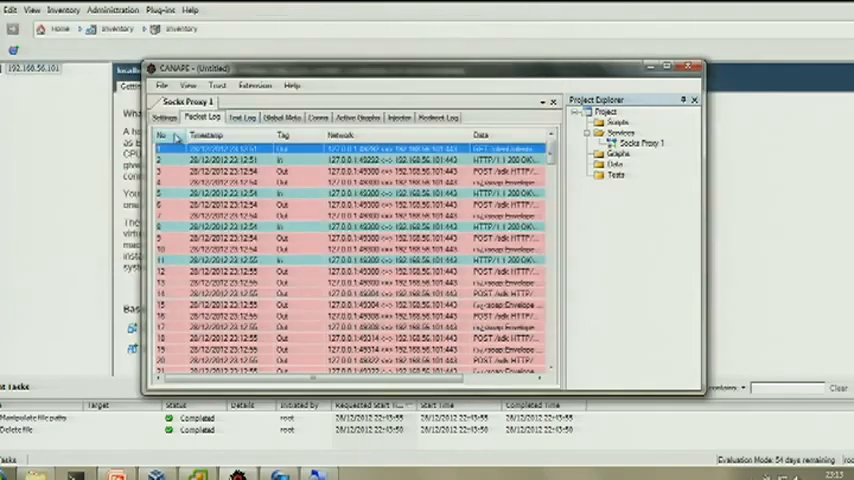
{"action": "left_click", "coordinate": [164, 117]}
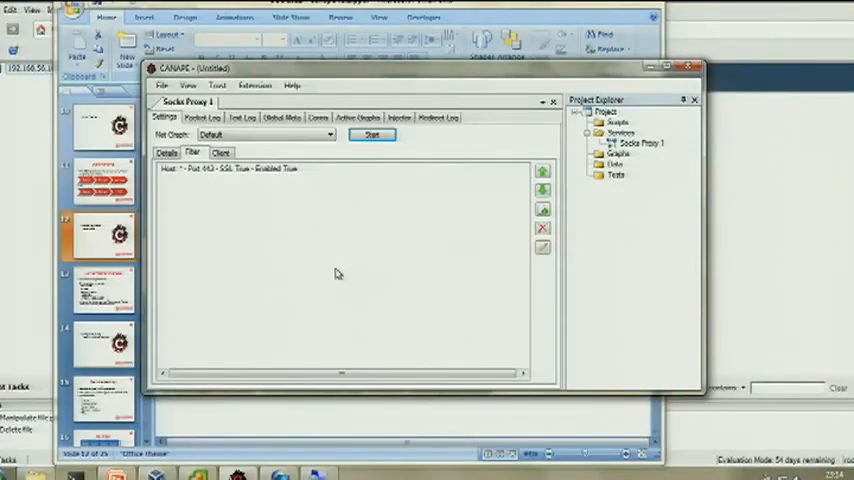
{"action": "mouse_move", "coordinate": [337, 274]}
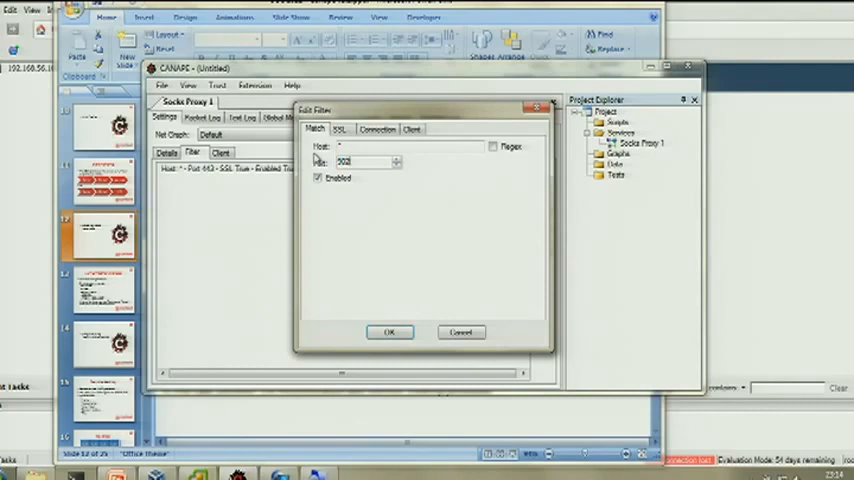
{"action": "mouse_move", "coordinate": [460, 398]}
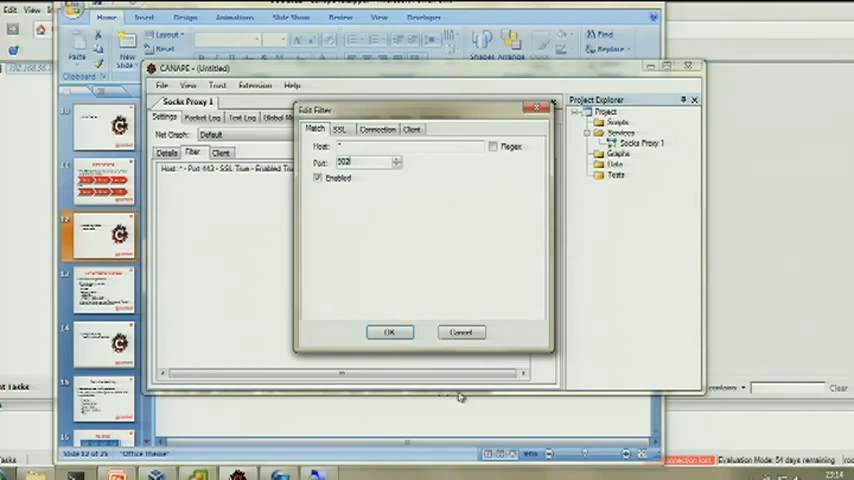
Save the new port 902 filter with SSL left disabled
{"action": "left_click", "coordinate": [389, 332]}
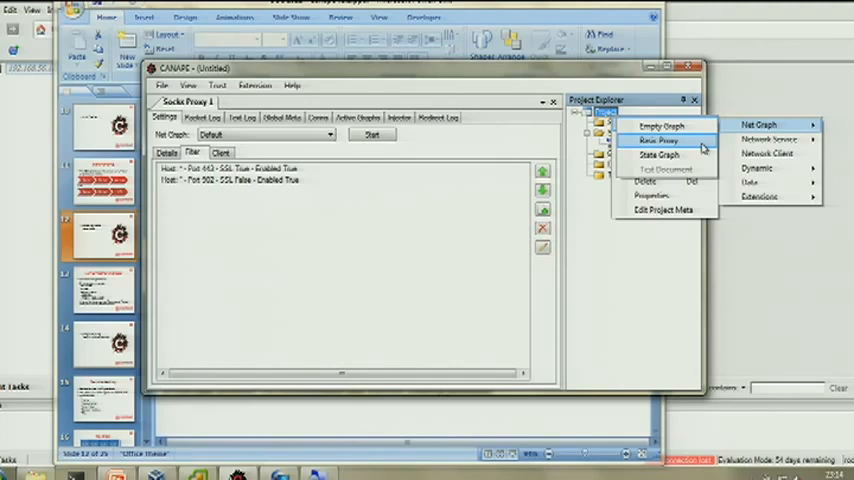
Create Net Graph 1 from the Basic Proxy template
{"action": "left_click", "coordinate": [760, 124]}
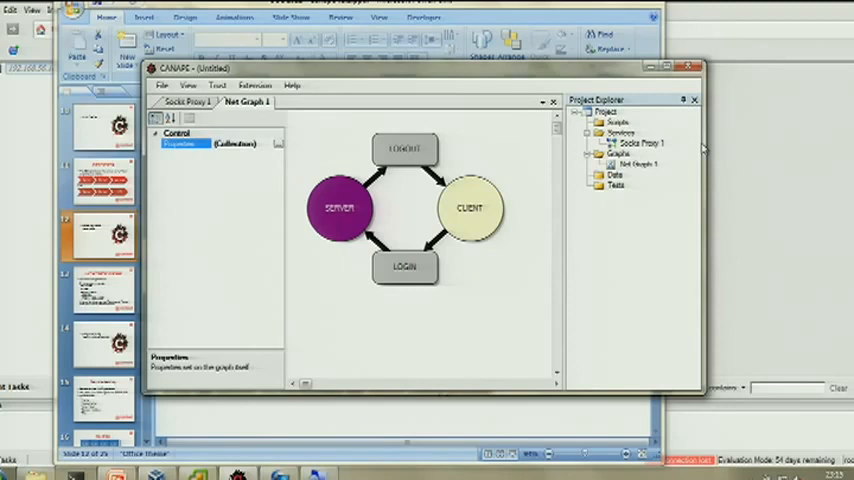
Label the endpoint nodes To VSphere Client and To ESX, and rename the graph TCP/902
{"action": "left_click", "coordinate": [404, 148]}
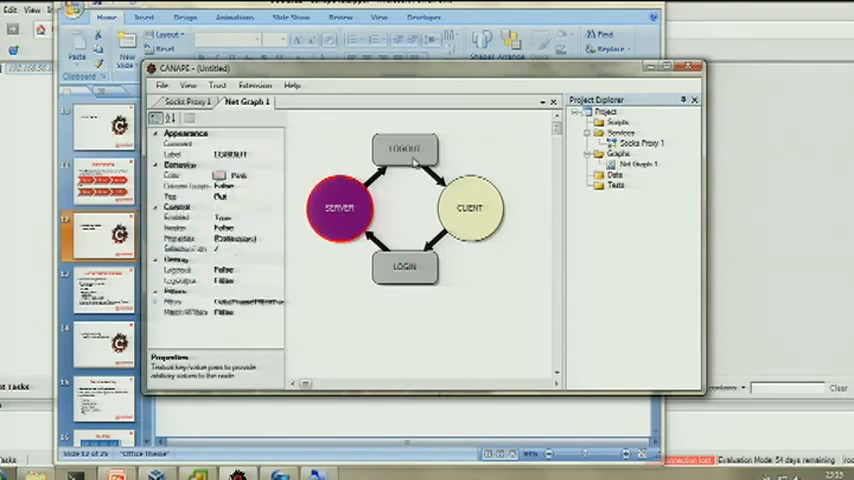
{"action": "left_click", "coordinate": [341, 207]}
{"action": "type", "text": "To VSphere Client"}
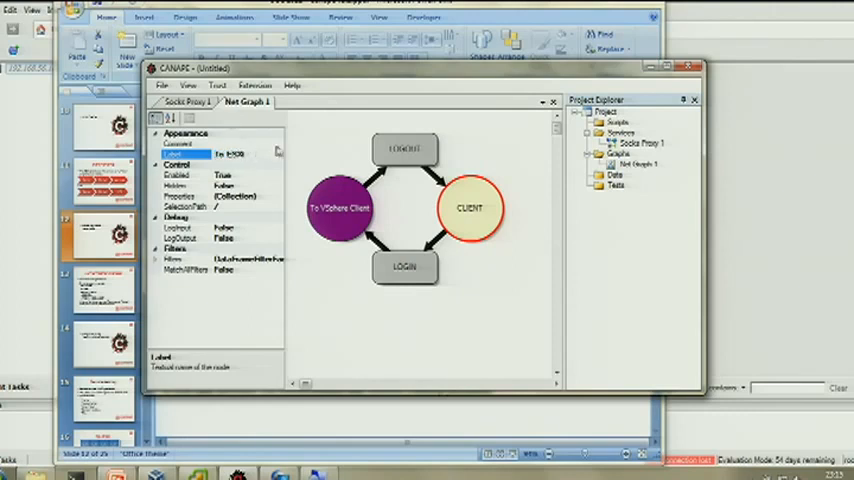
{"action": "left_click", "coordinate": [470, 208]}
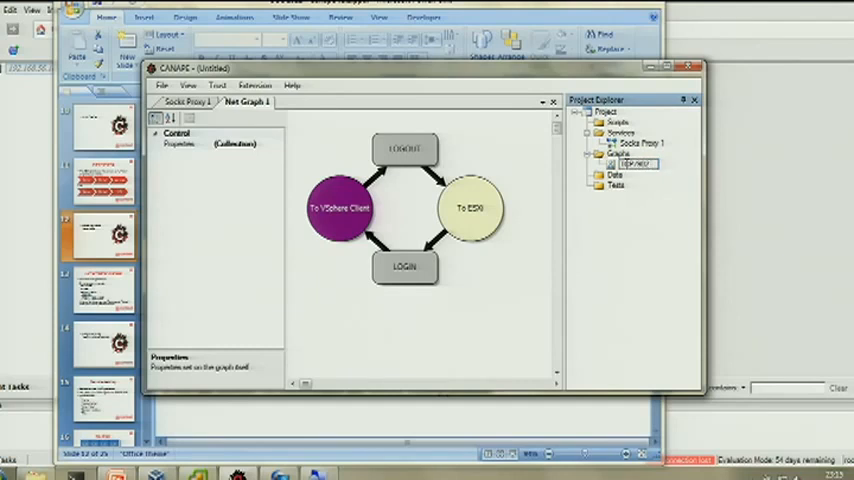
{"action": "left_click", "coordinate": [640, 163]}
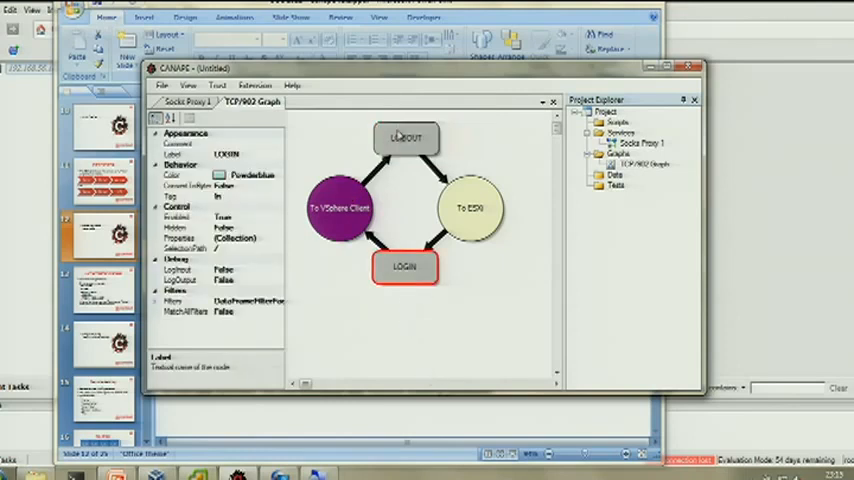
View the LOGOUT node's properties in the TCP/902 Graph
{"action": "left_click", "coordinate": [405, 137]}
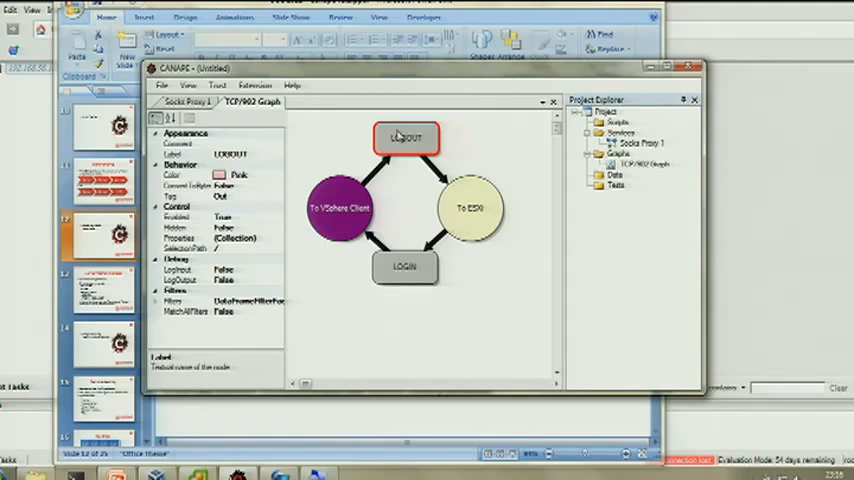
{"action": "mouse_move", "coordinate": [376, 180]}
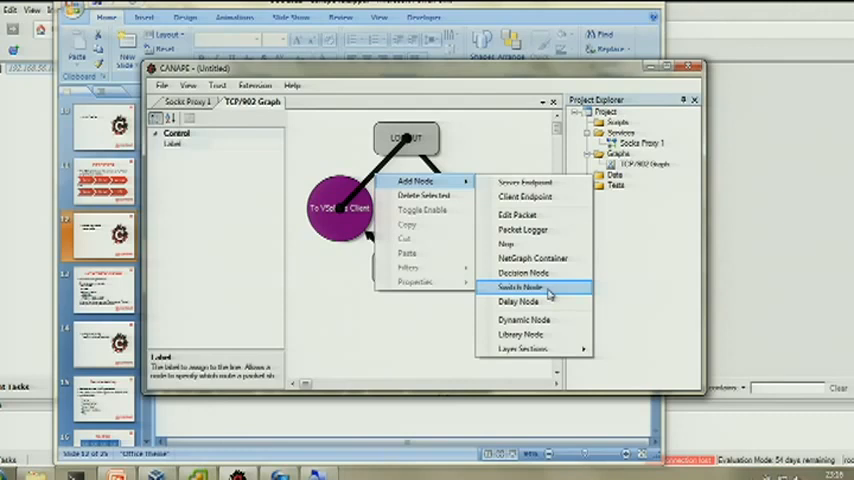
Add a switch node linked to LOGOUT and label it Select State
{"action": "left_click", "coordinate": [520, 288]}
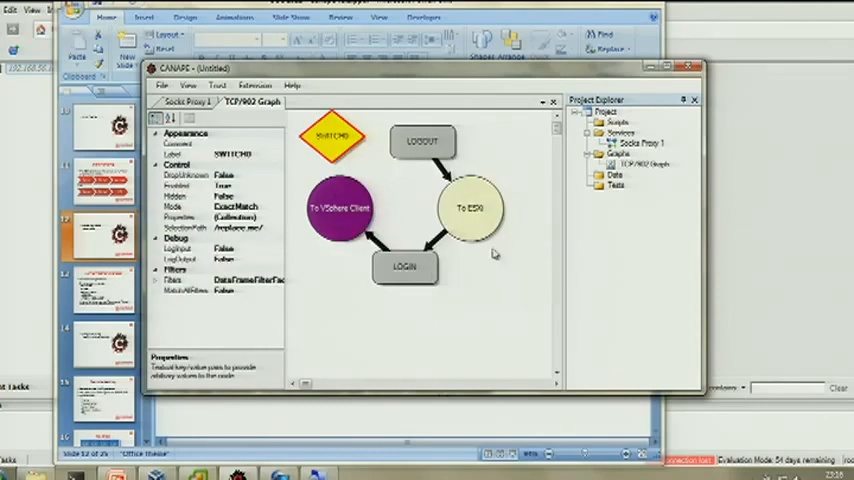
{"action": "left_click", "coordinate": [421, 141]}
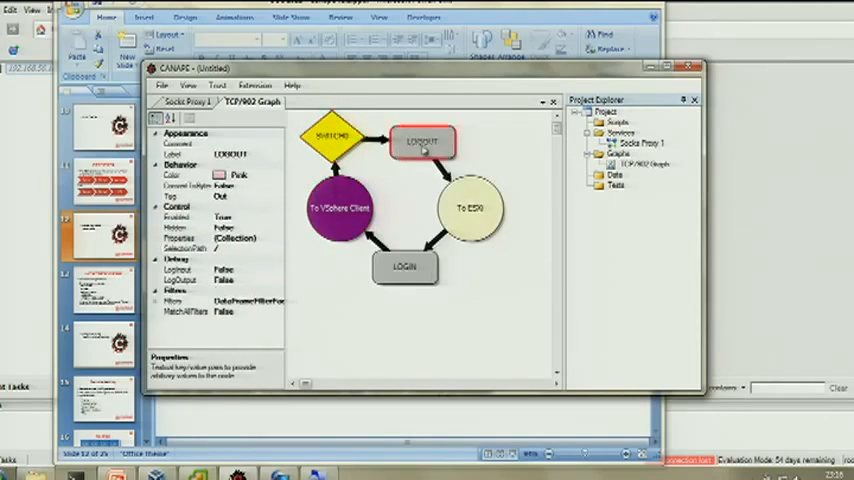
{"action": "left_click", "coordinate": [342, 135]}
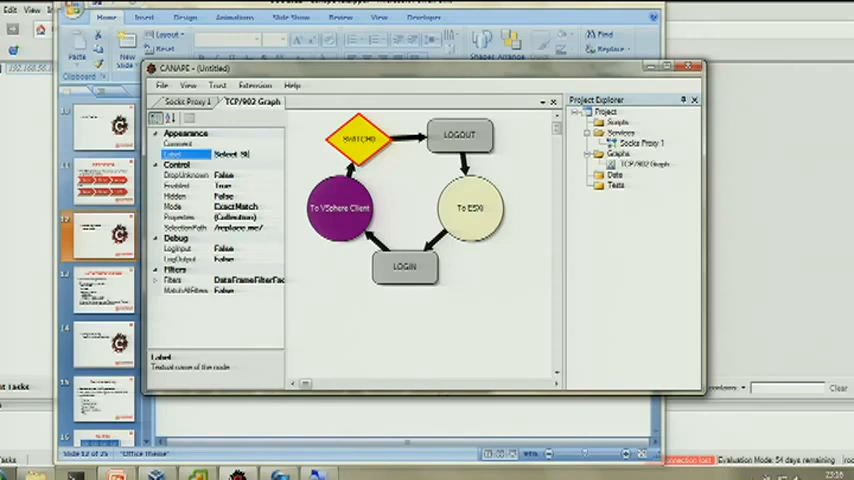
{"action": "left_click", "coordinate": [357, 137]}
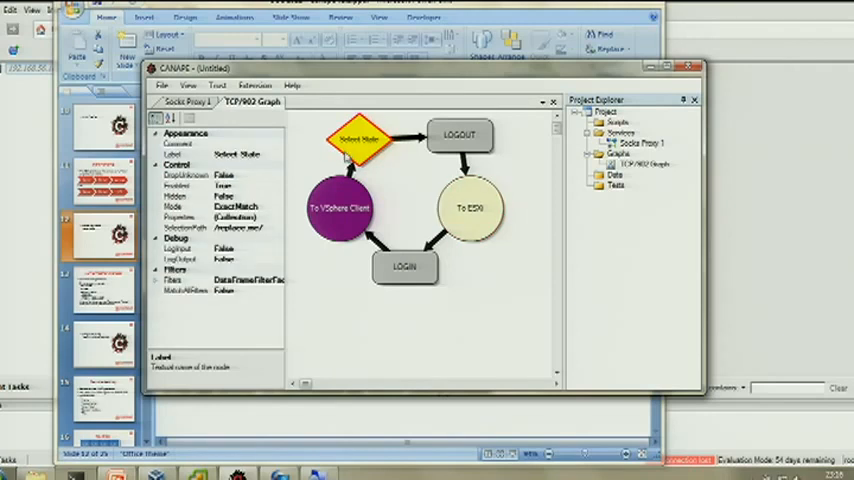